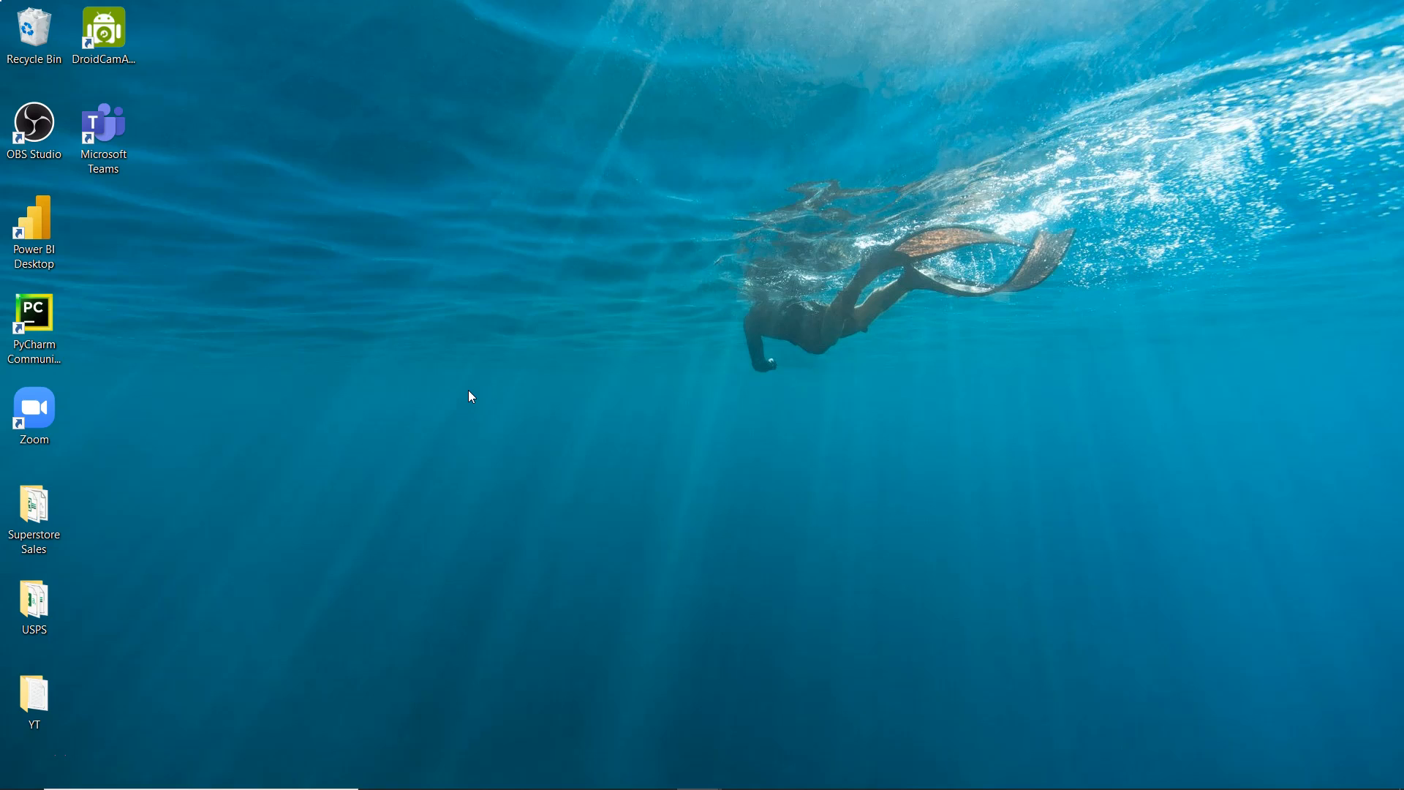
Launch Windows Settings from the Start menu's program list
click(18, 771)
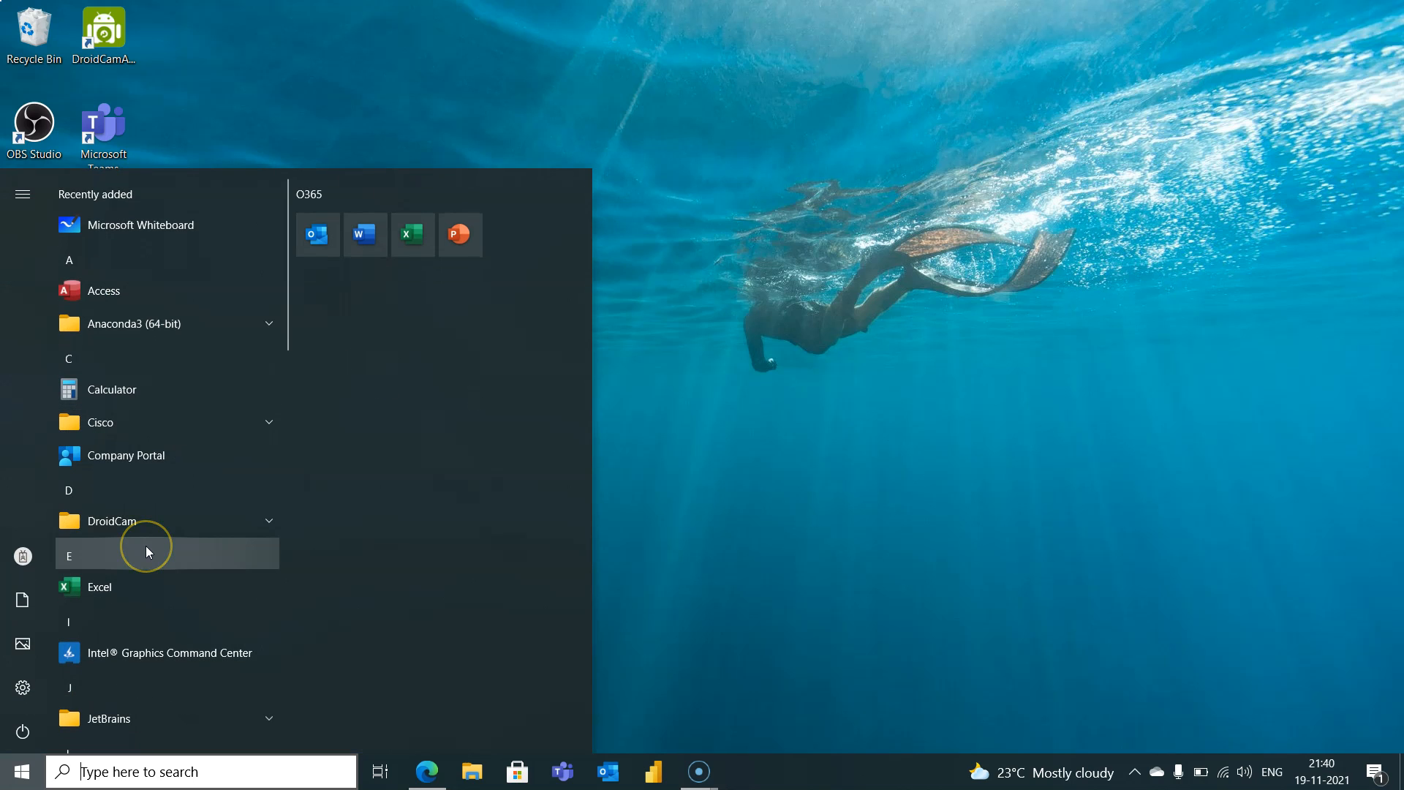
scroll(down, 3)
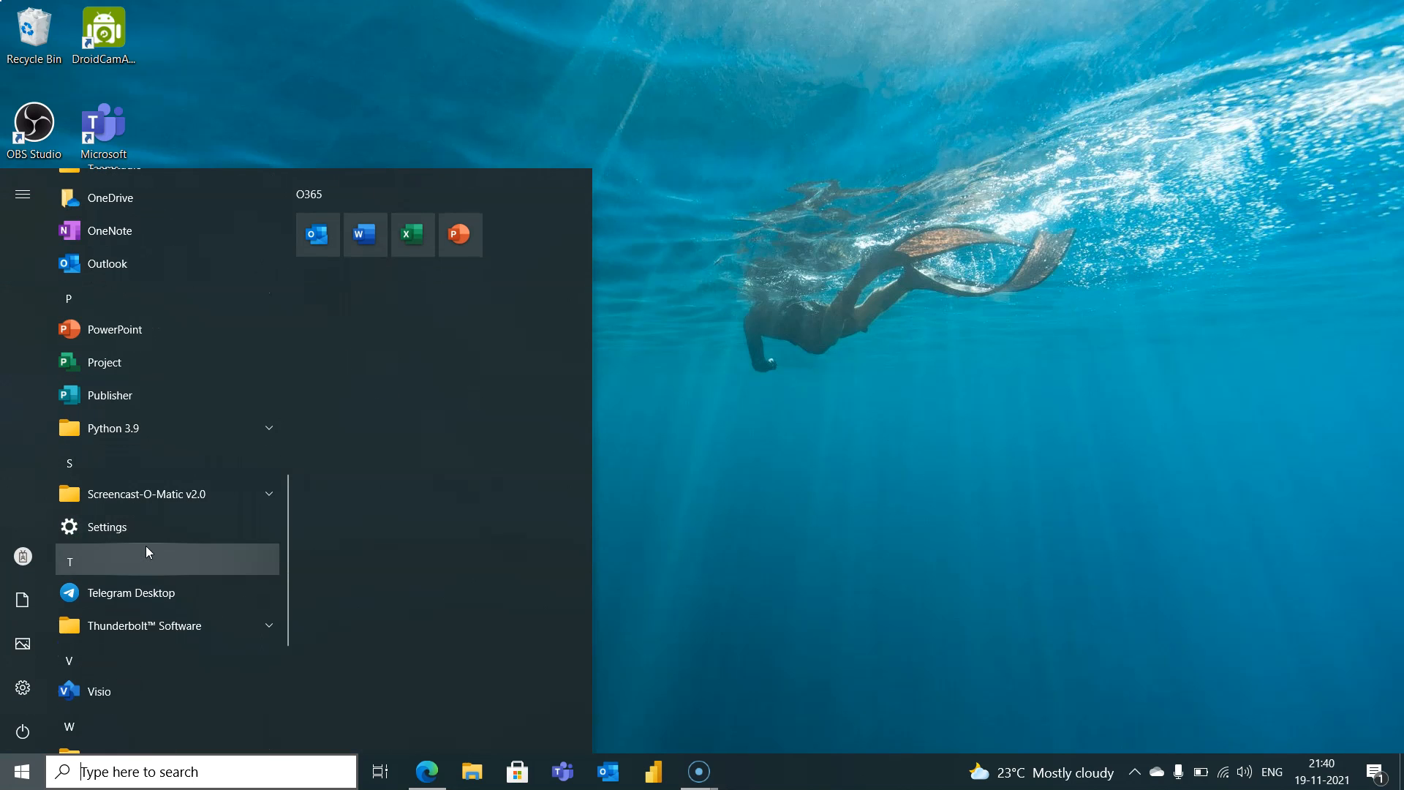
click(105, 527)
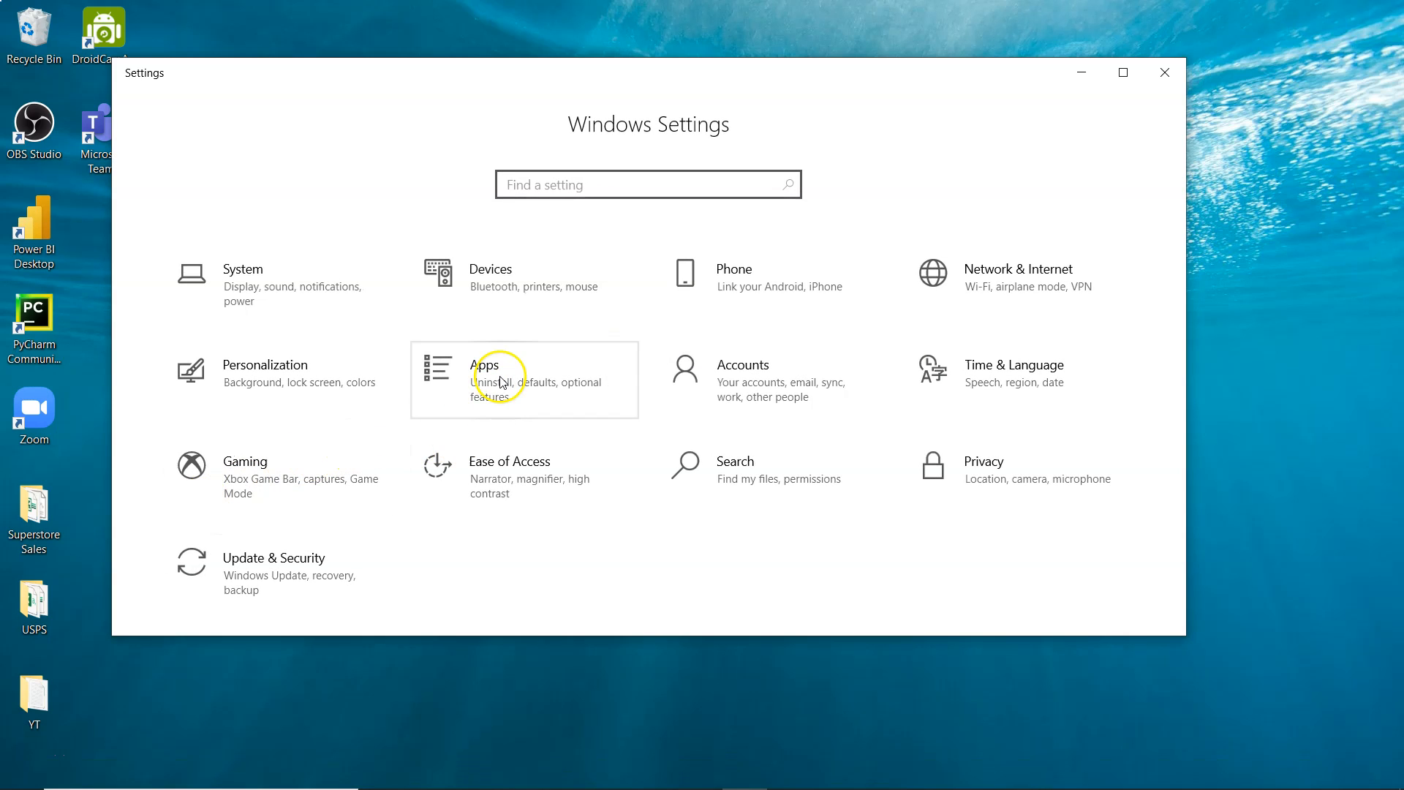
In Apps & features, select Microsoft PowerBI Desktop (x64) and choose Uninstall
click(484, 366)
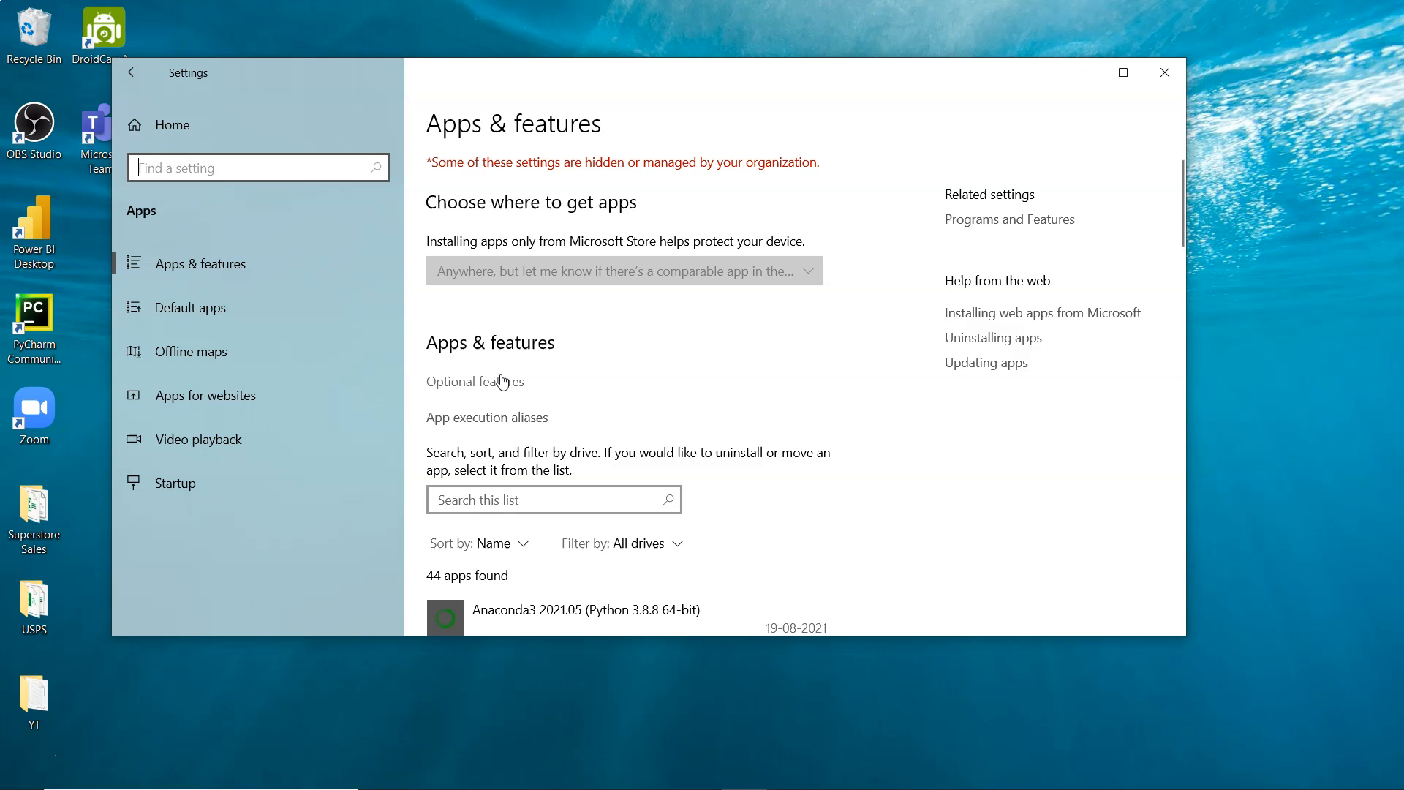
scroll(down, 3)
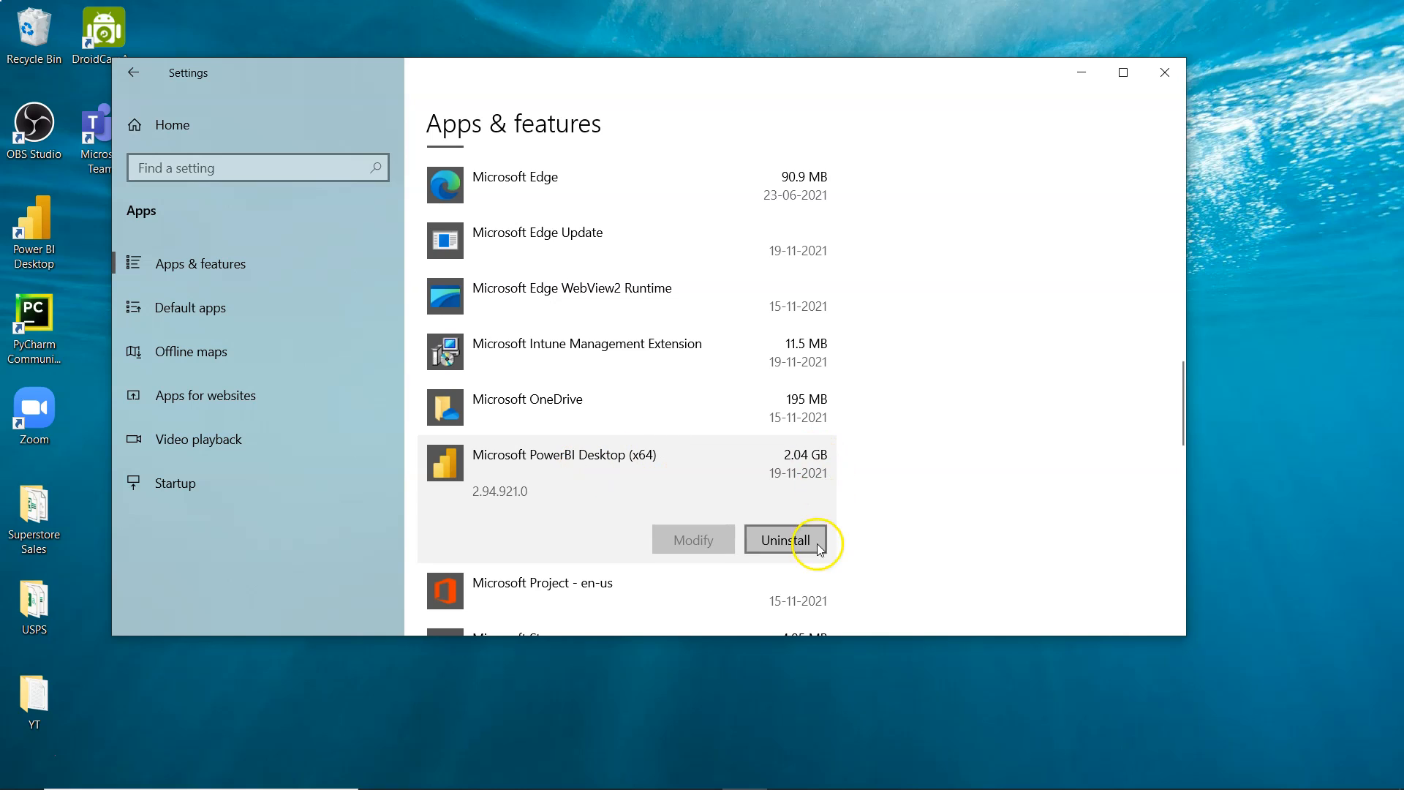
click(784, 540)
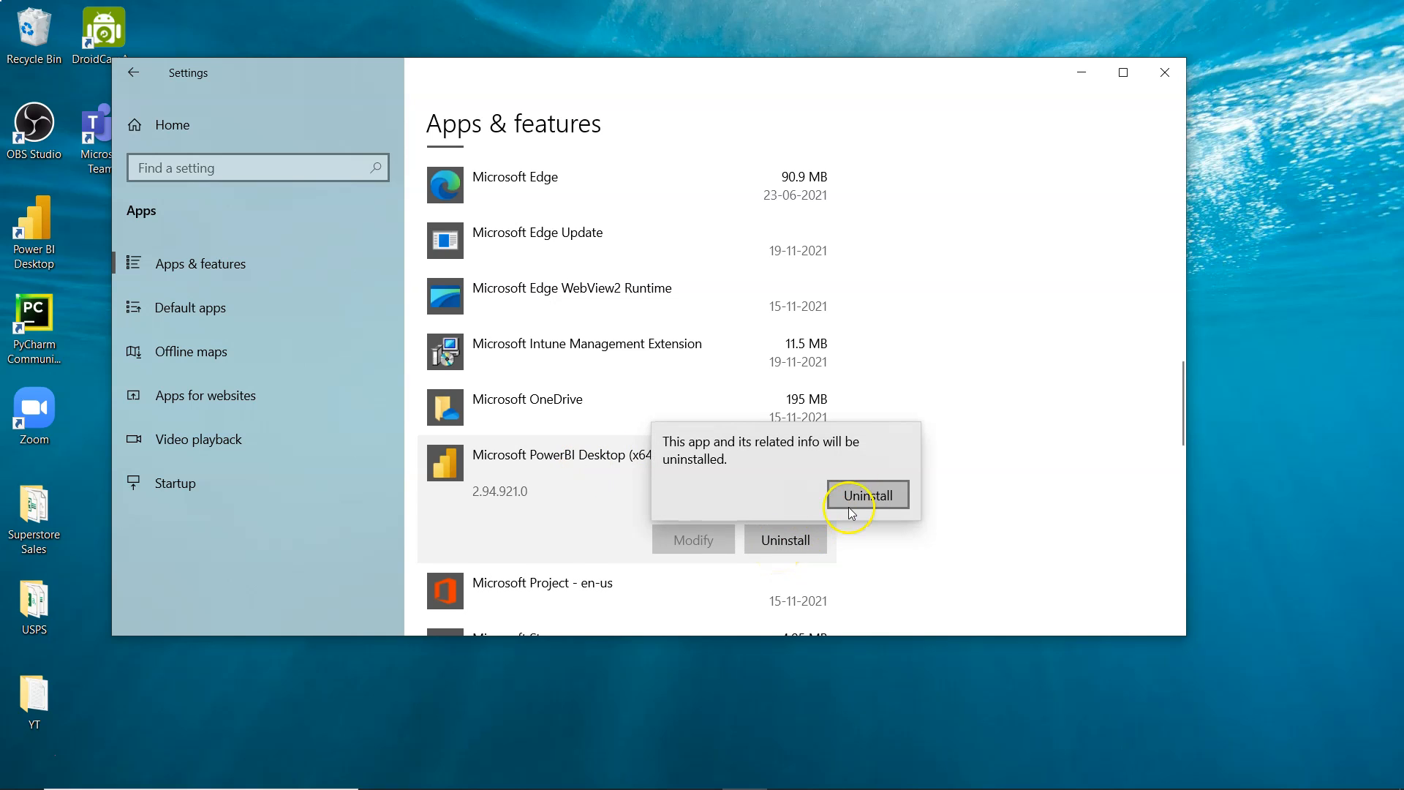
Confirm the uninstall prompt, launching the Power BI Desktop Setup removal wizard
click(865, 496)
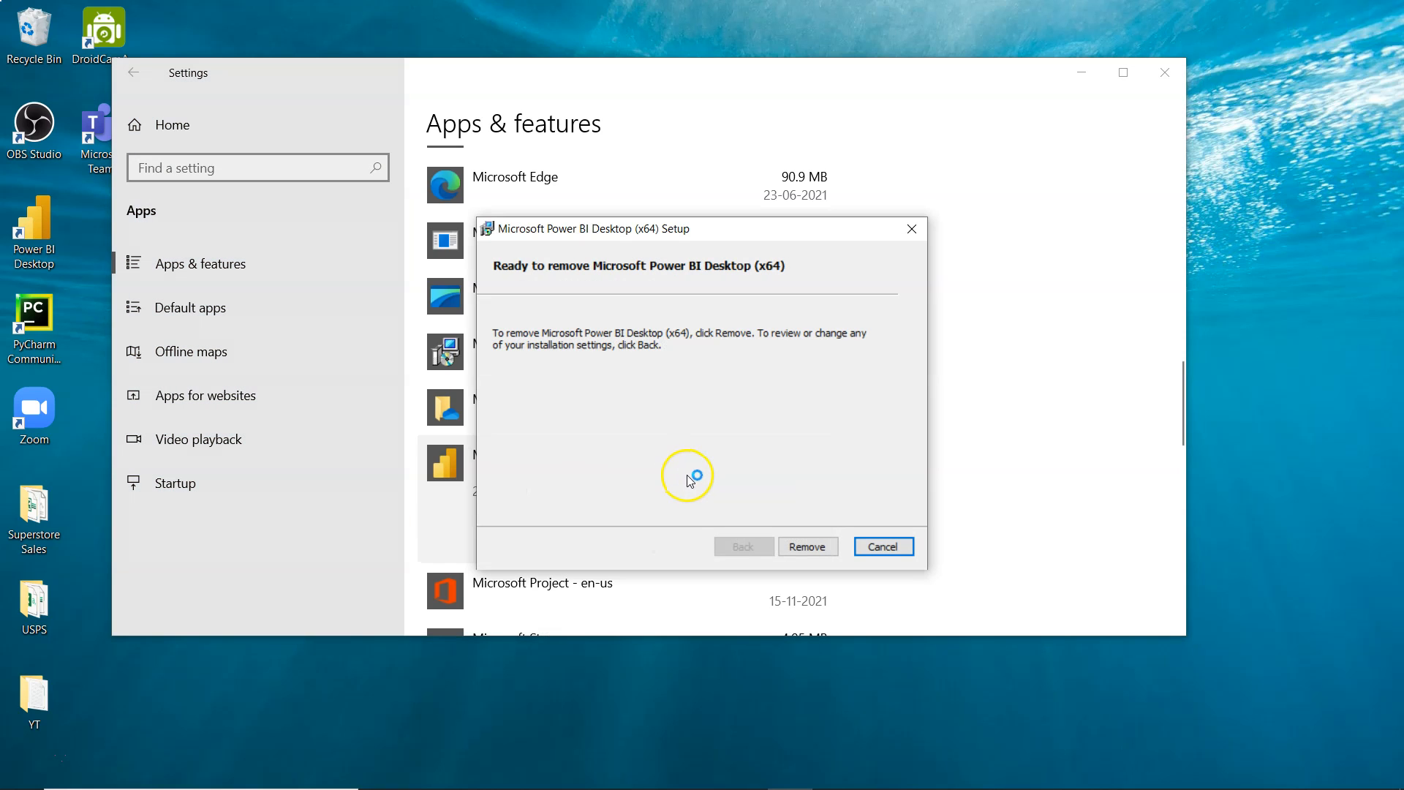
mouse_move(807, 473)
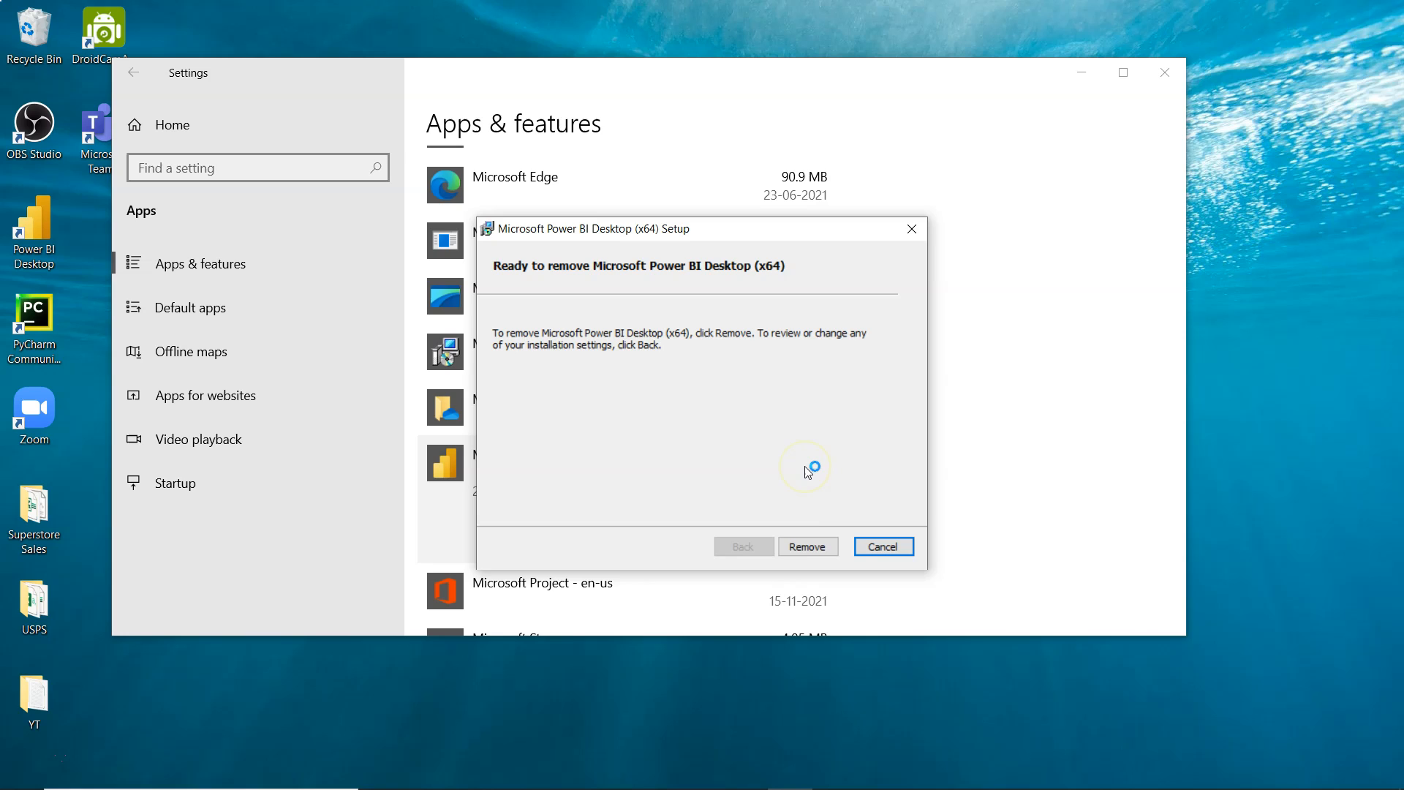
mouse_move(808, 546)
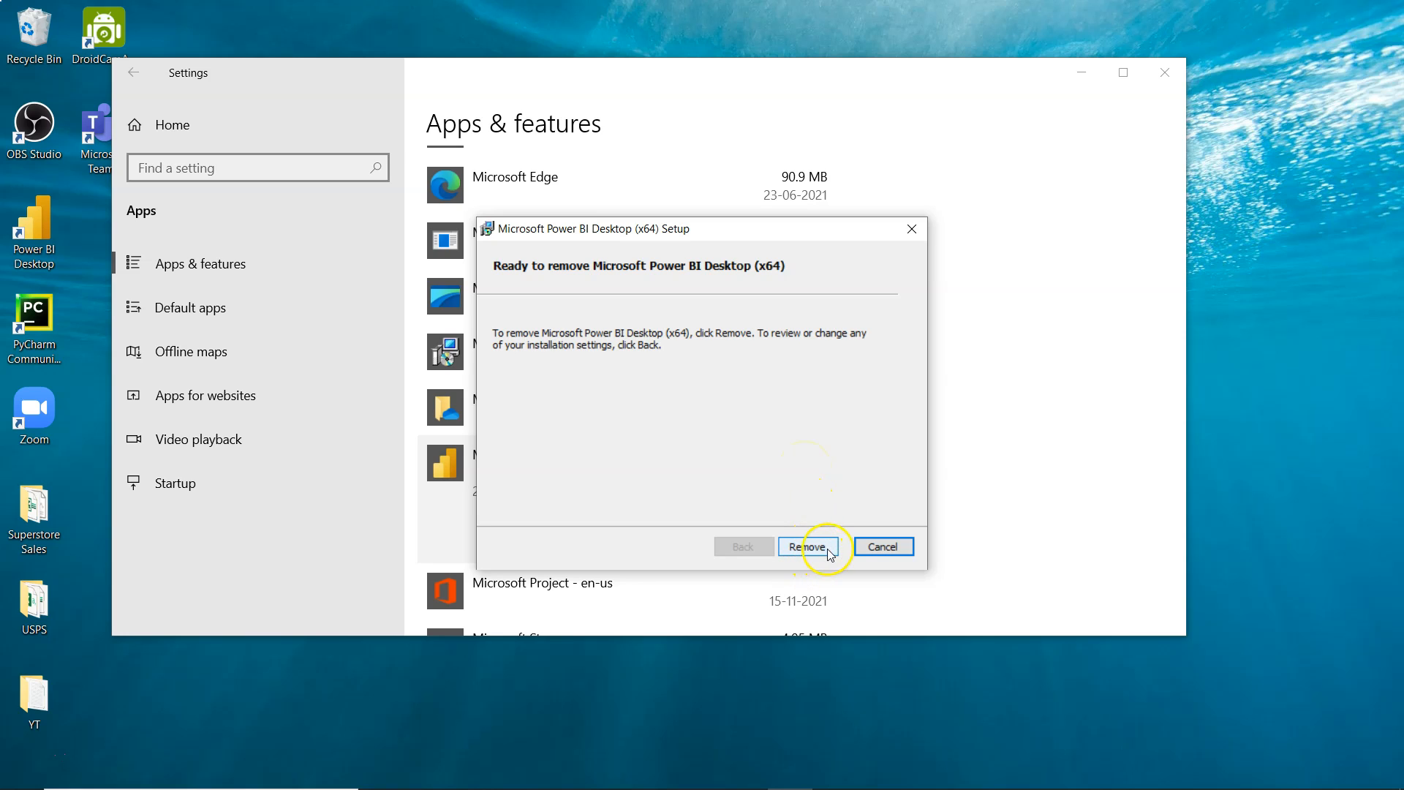
Remove Microsoft Power BI Desktop (x64) and finish the completed setup wizard
click(807, 546)
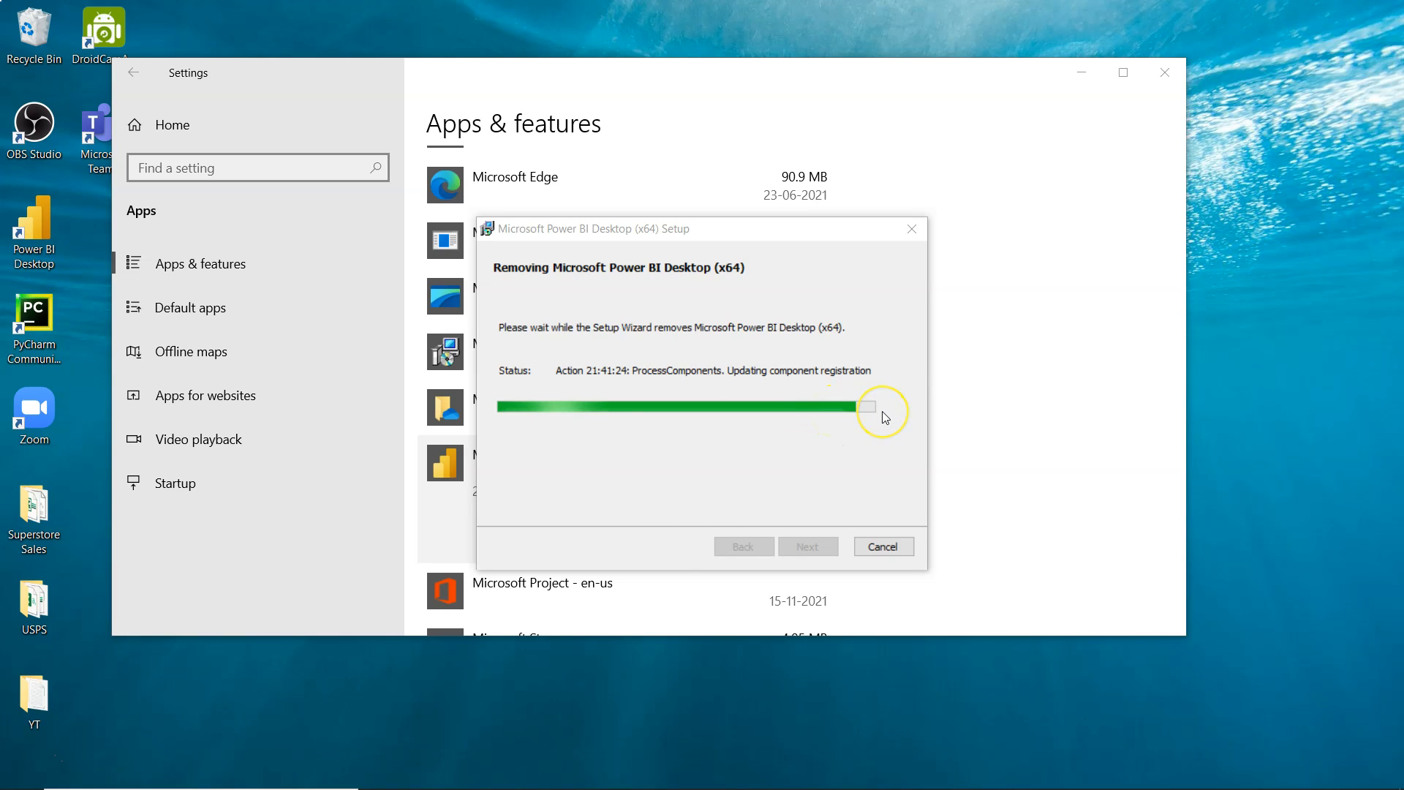
mouse_move(856, 439)
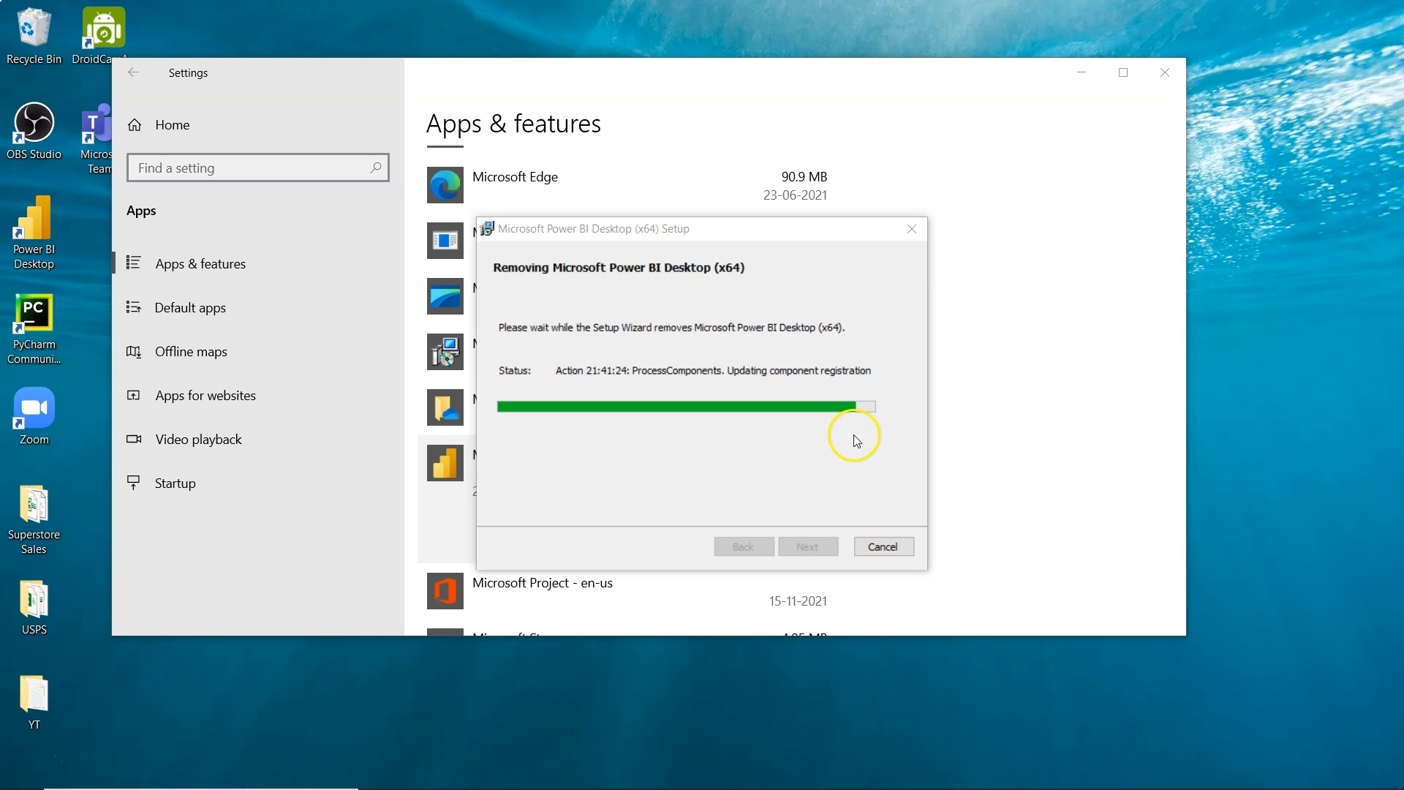
mouse_move(828, 405)
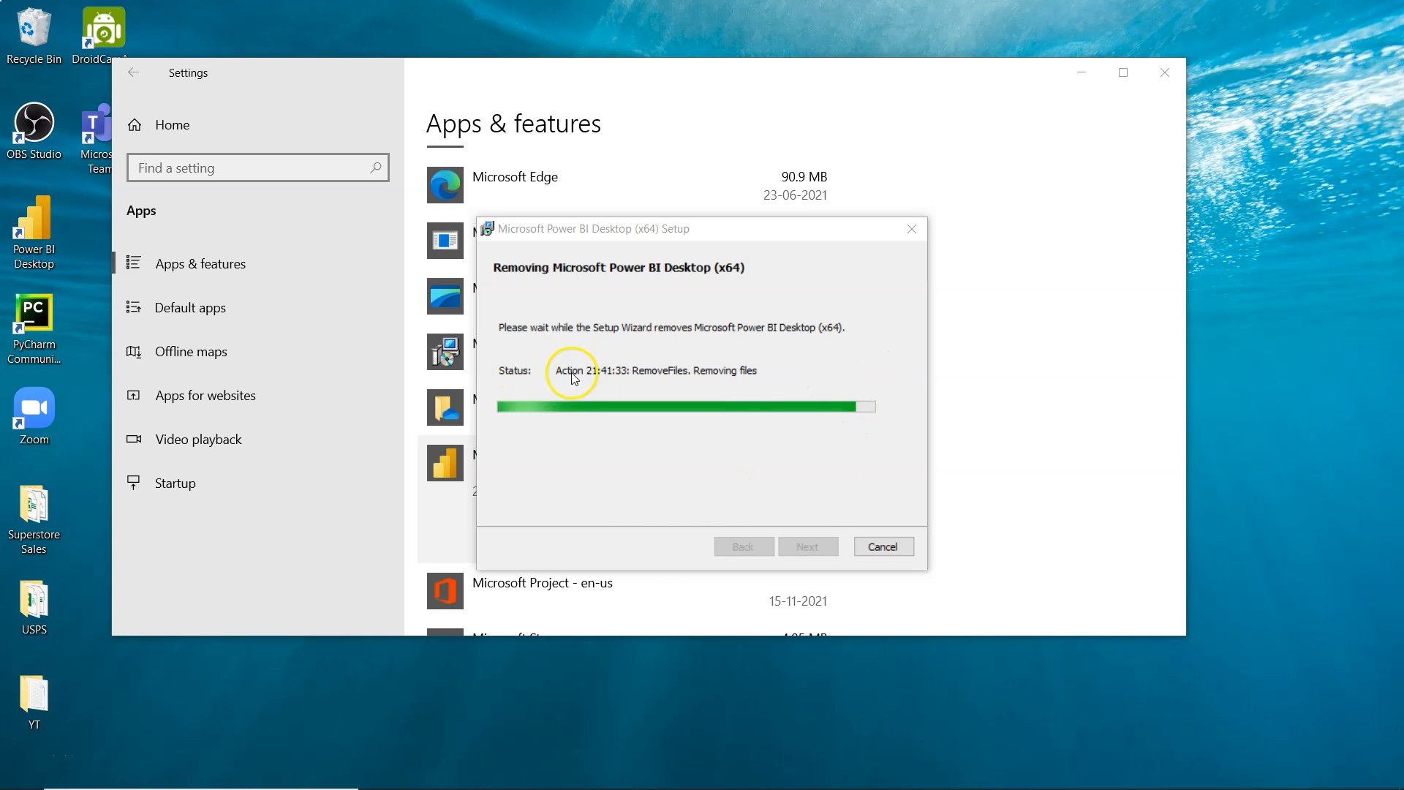
mouse_move(658, 376)
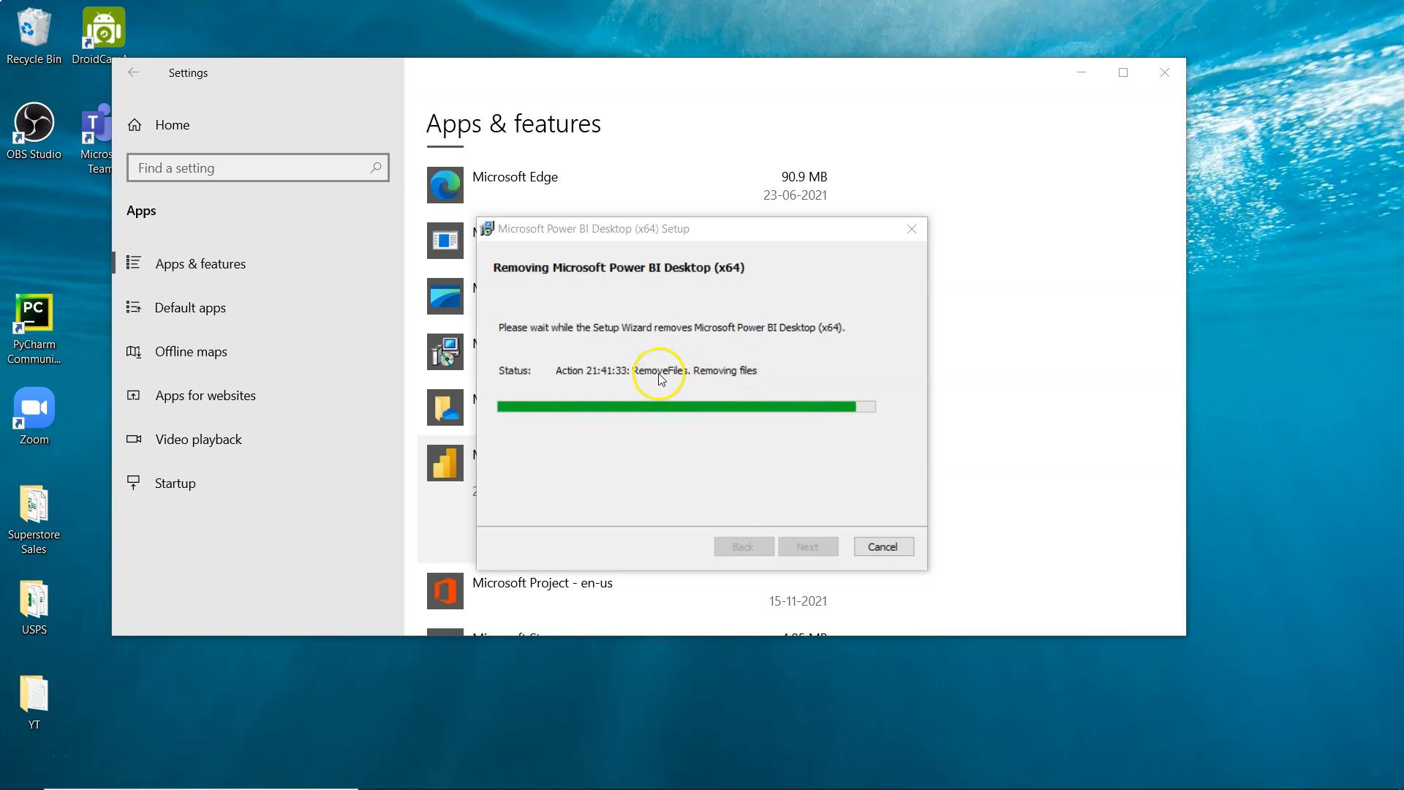
mouse_move(824, 564)
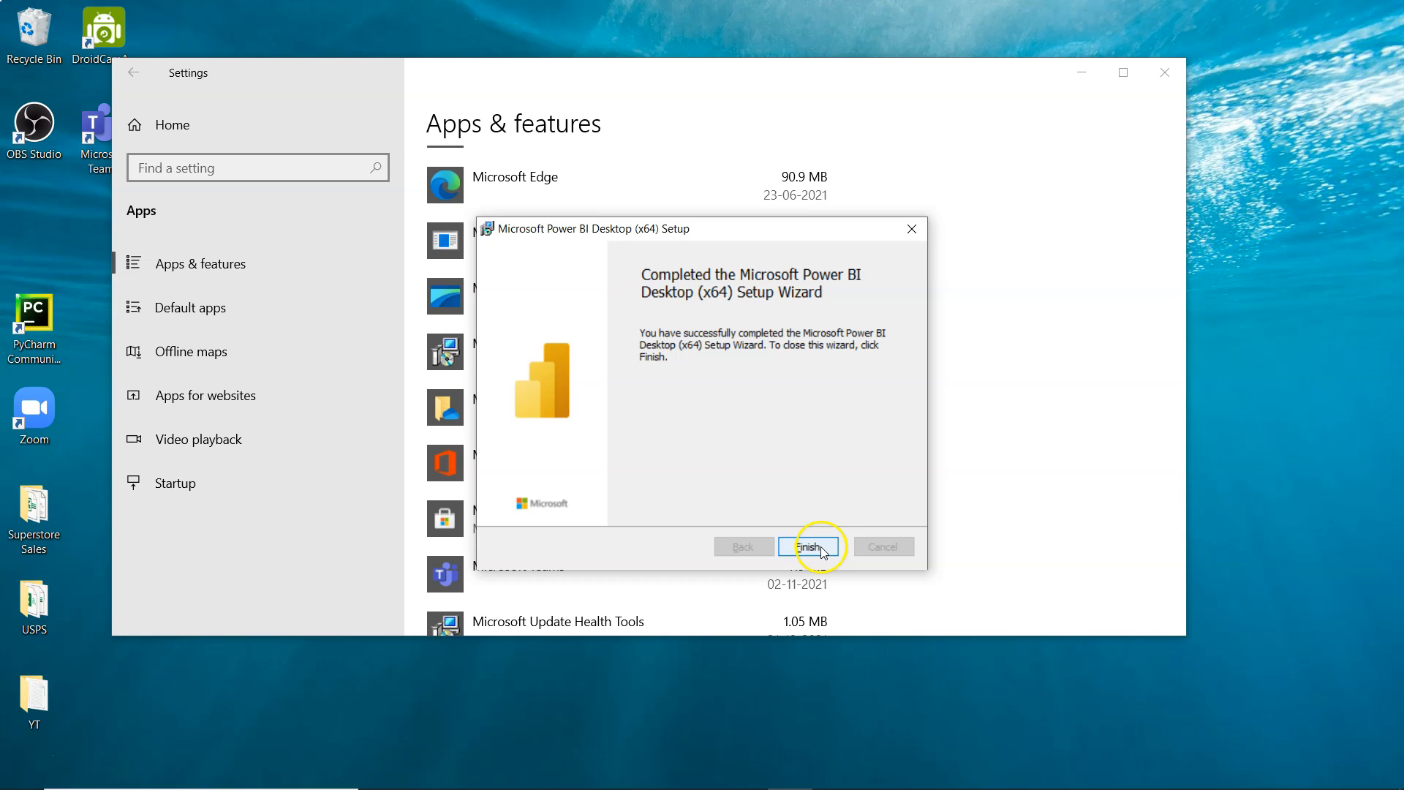
click(807, 546)
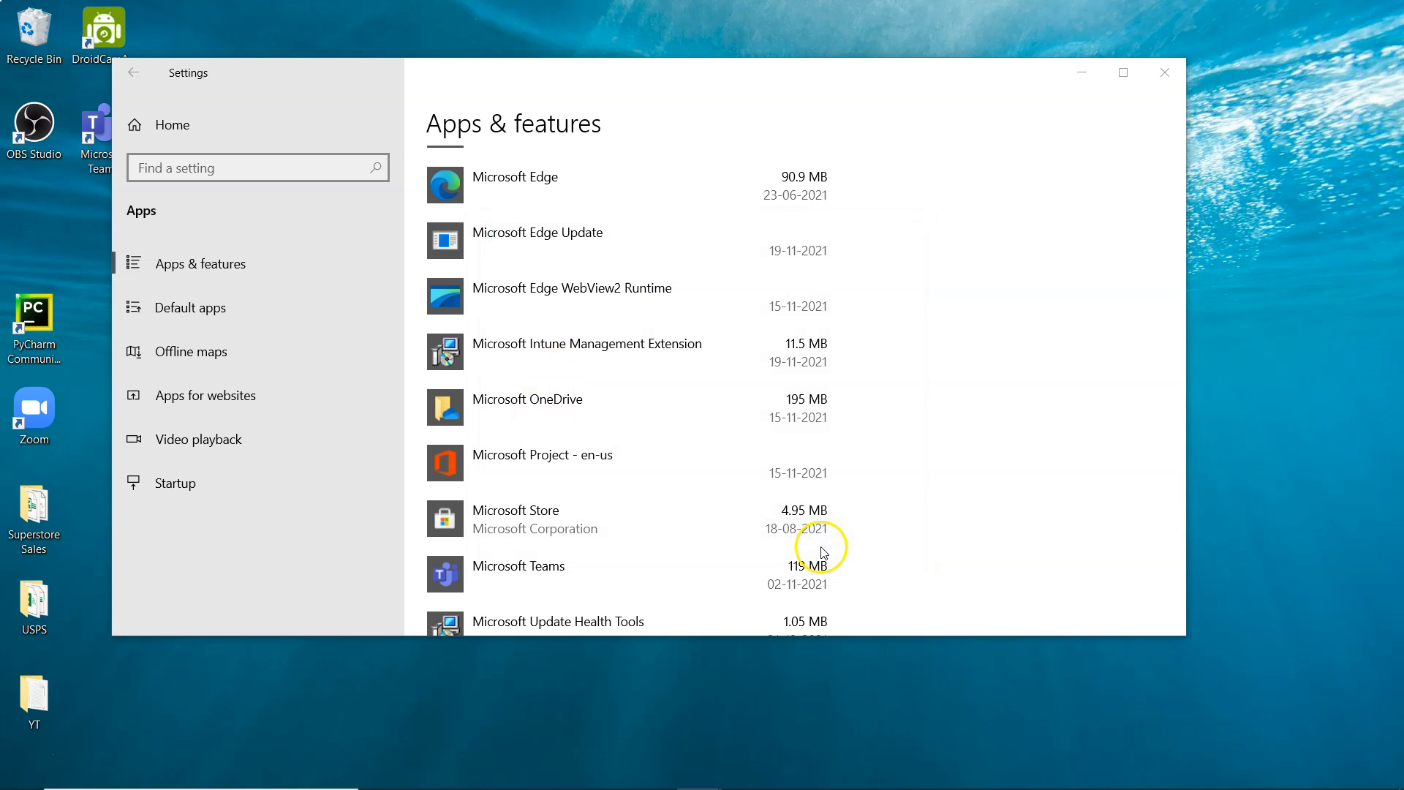